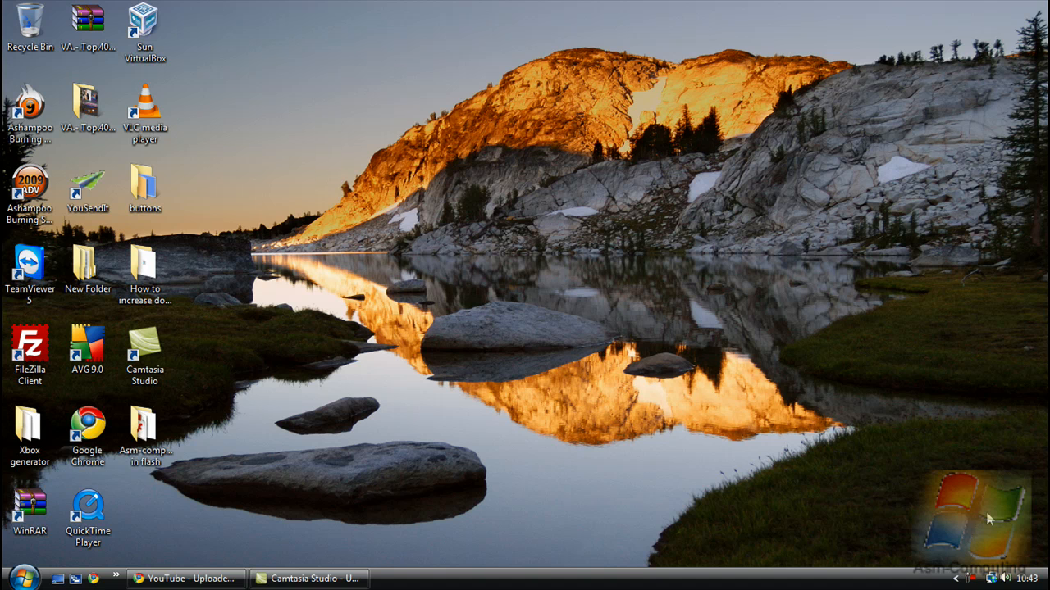
pyautogui.moveTo(664, 477)
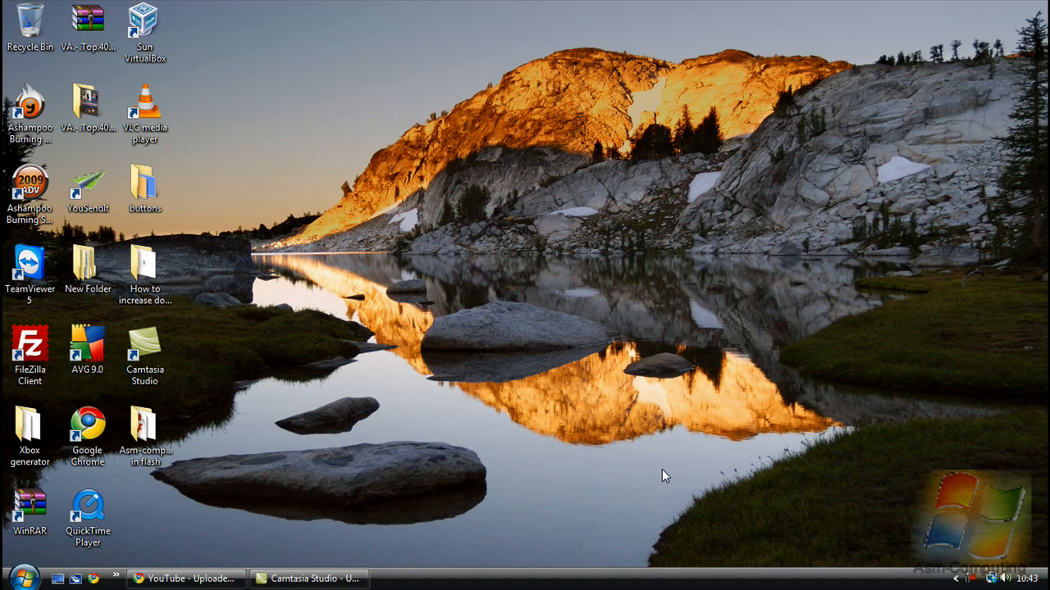
pyautogui.moveTo(357, 455)
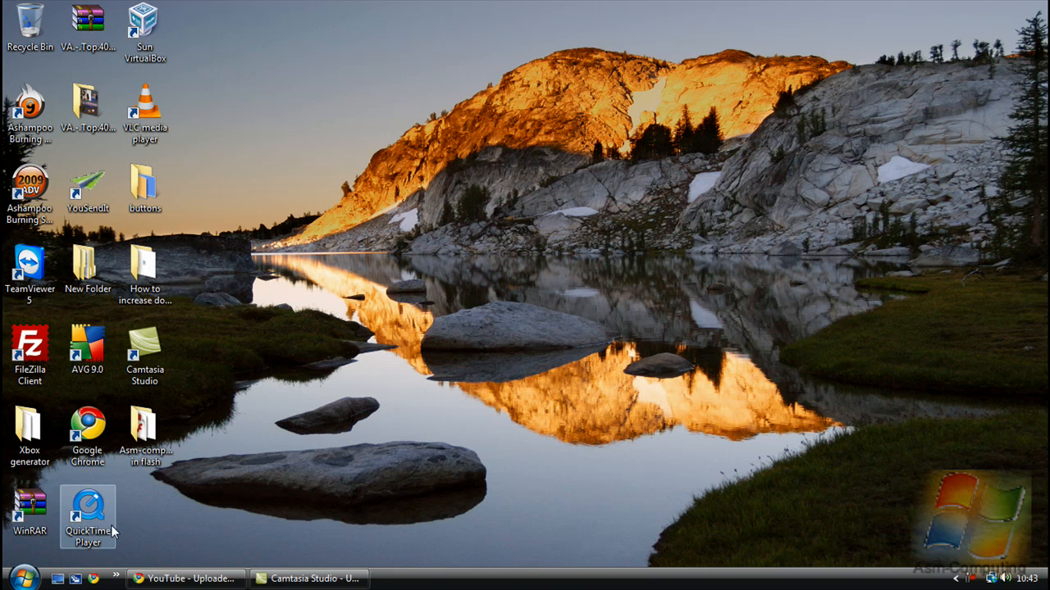
pyautogui.moveTo(25, 577)
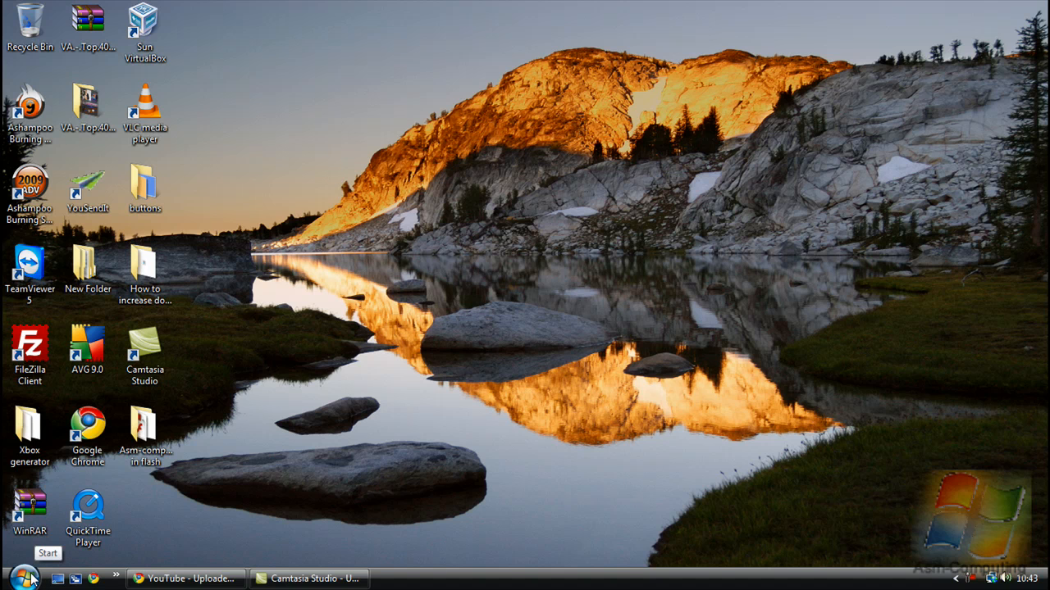
pyautogui.moveTo(32, 581)
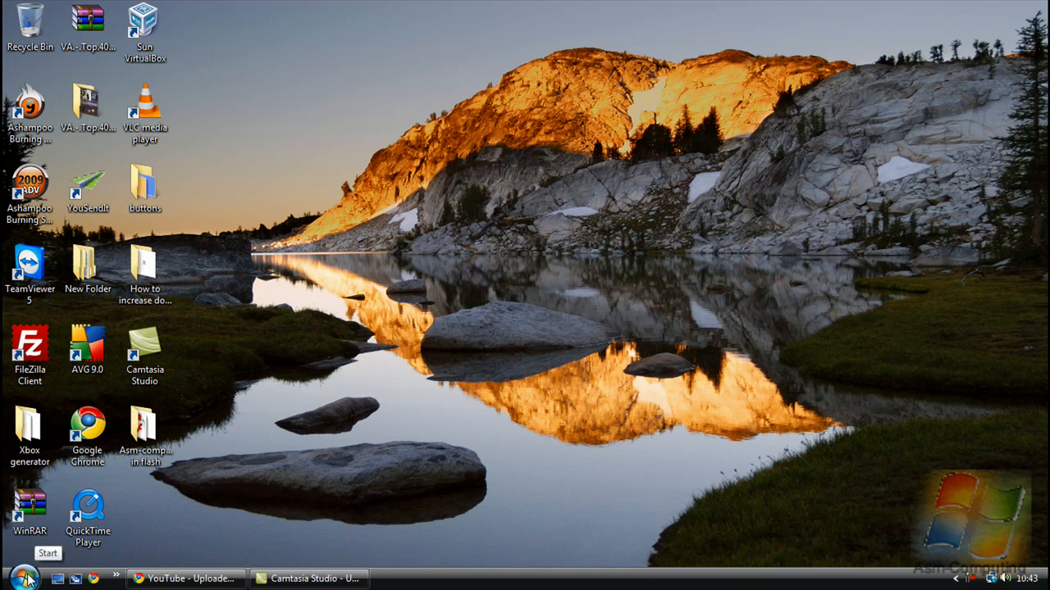
pyautogui.moveTo(25, 579)
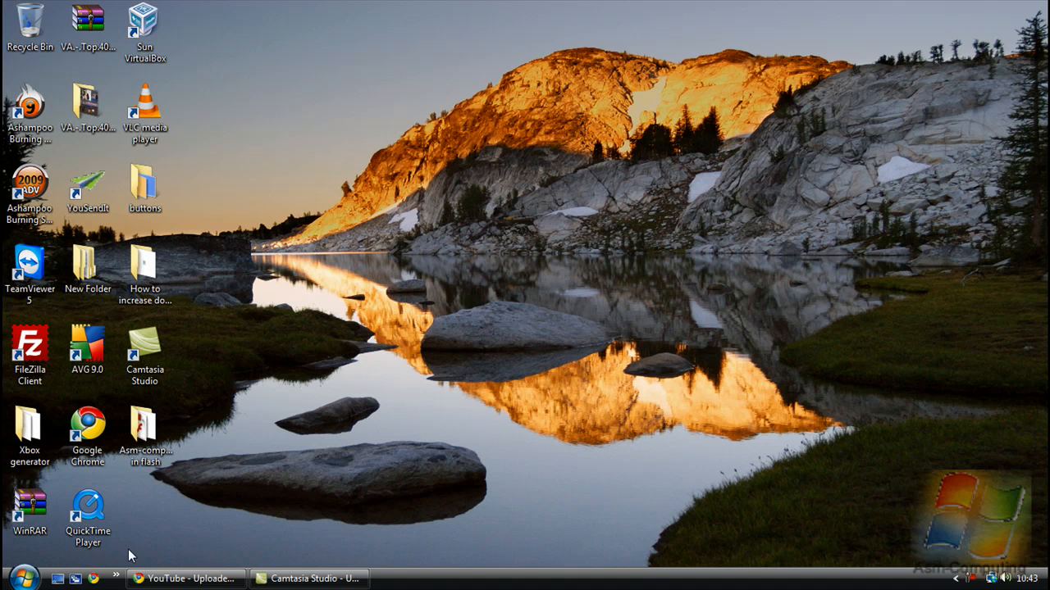
pyautogui.moveTo(242, 492)
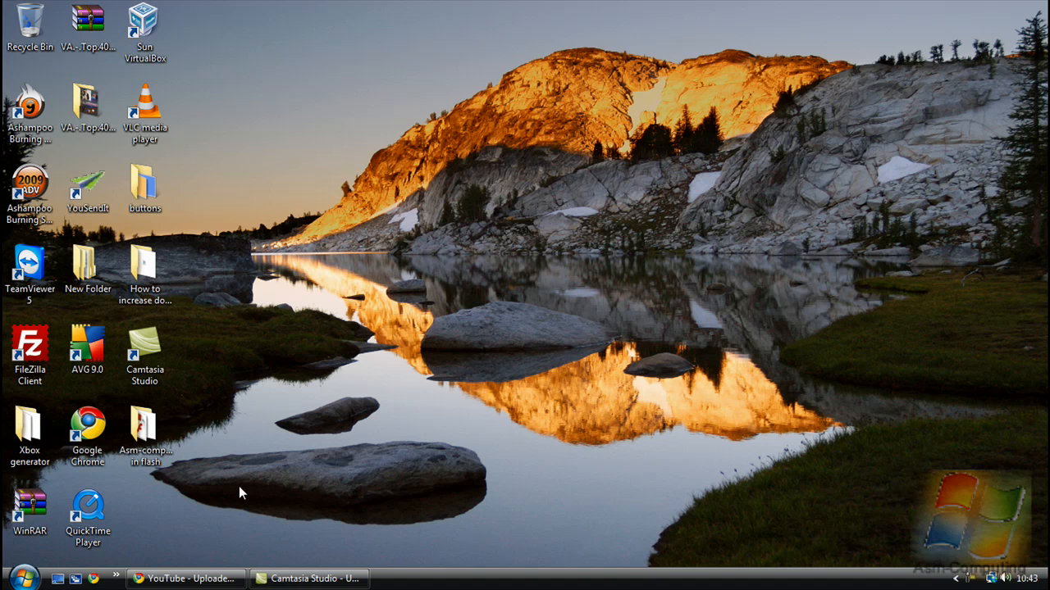
pyautogui.moveTo(172, 474)
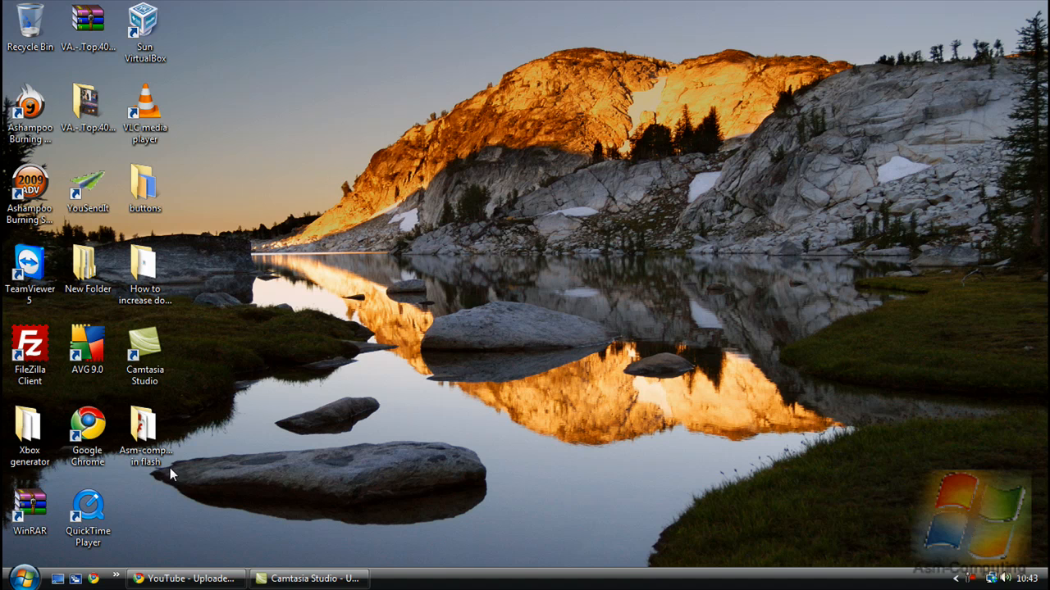
# Expand Accessories in the Start menu's All Programs list
pyautogui.click(22, 578)
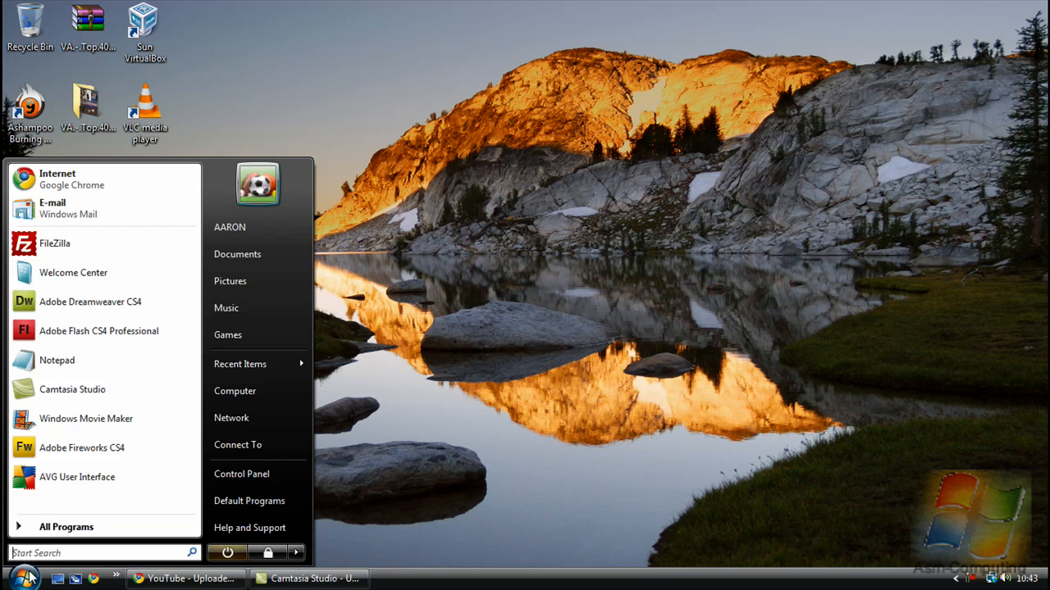
pyautogui.moveTo(66, 526)
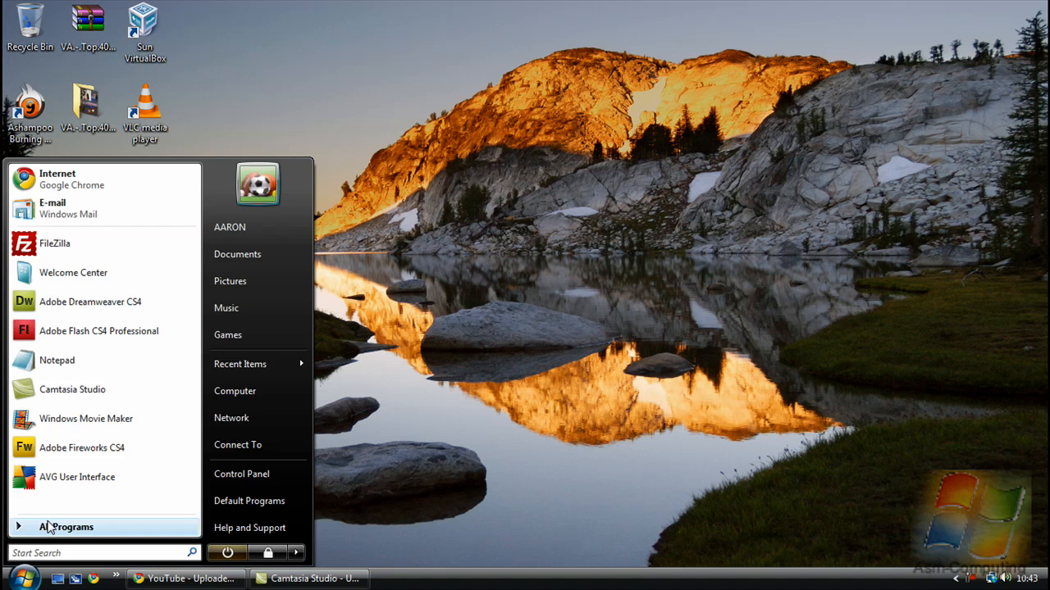
pyautogui.moveTo(66, 526)
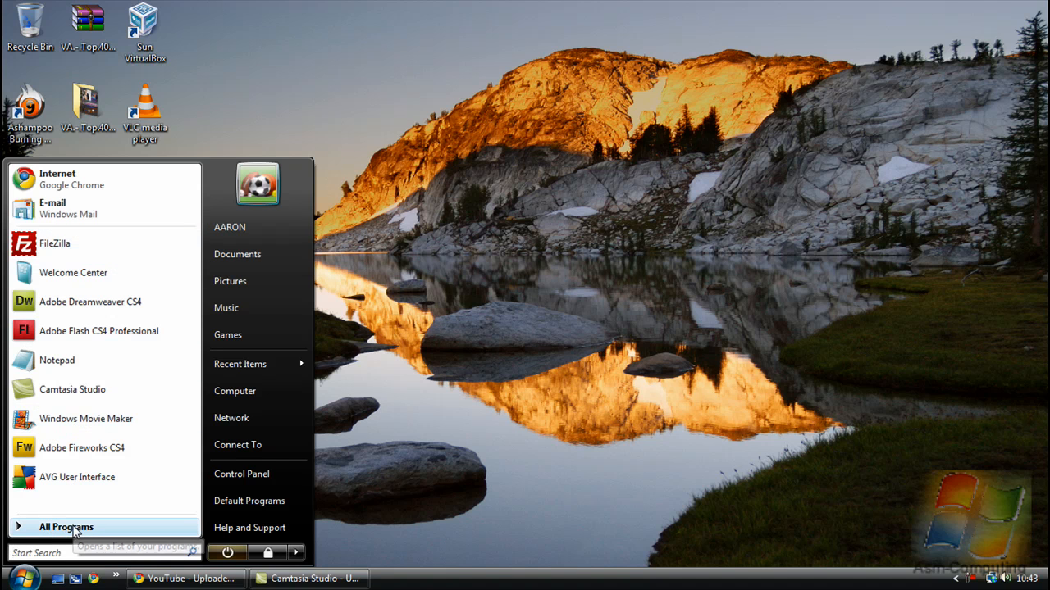
pyautogui.click(65, 527)
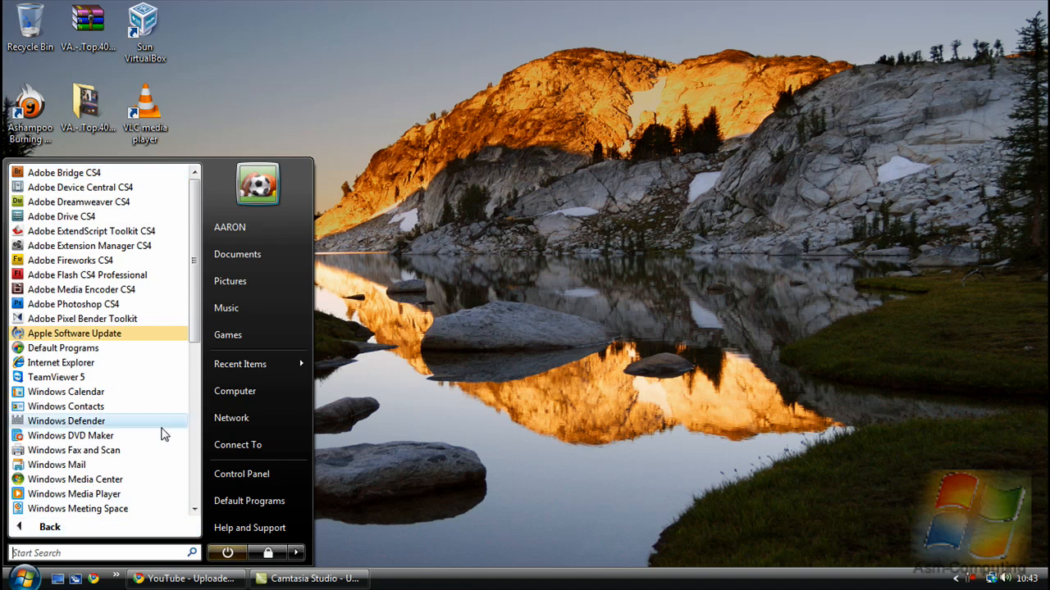
pyautogui.scroll(-3)
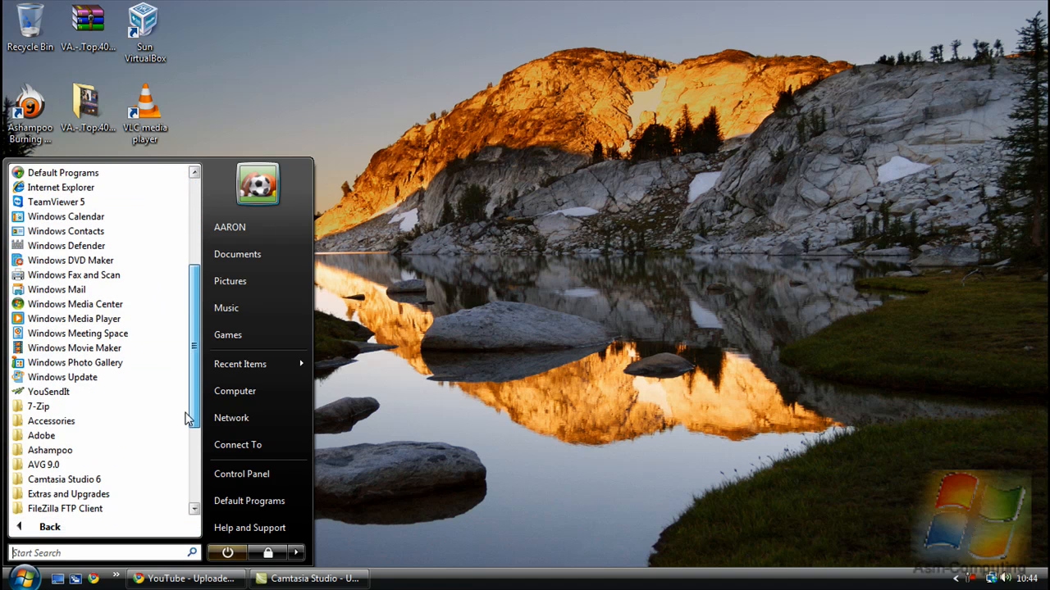
pyautogui.click(51, 420)
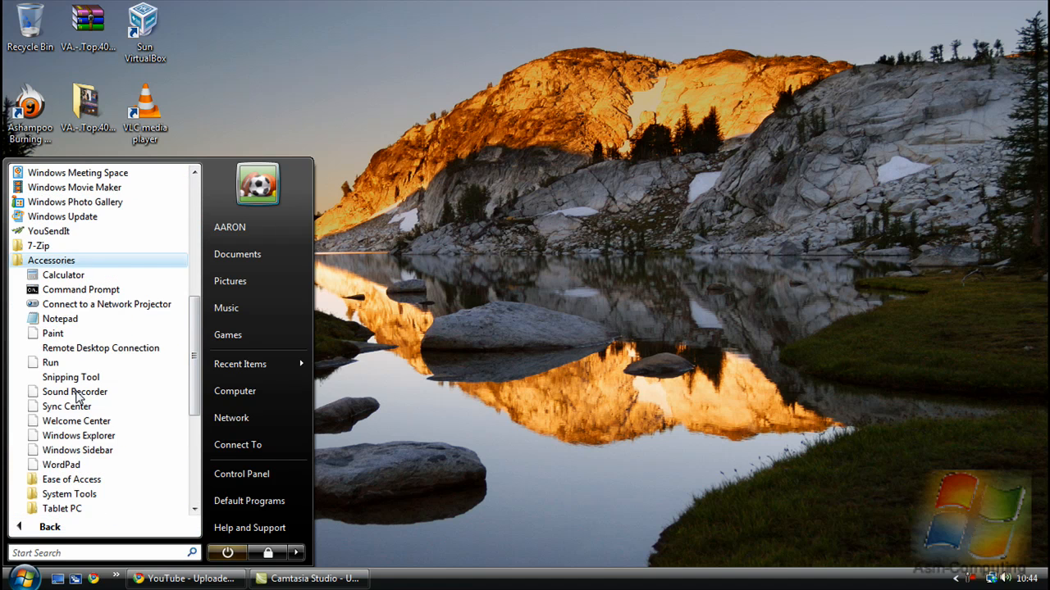
pyautogui.moveTo(50, 363)
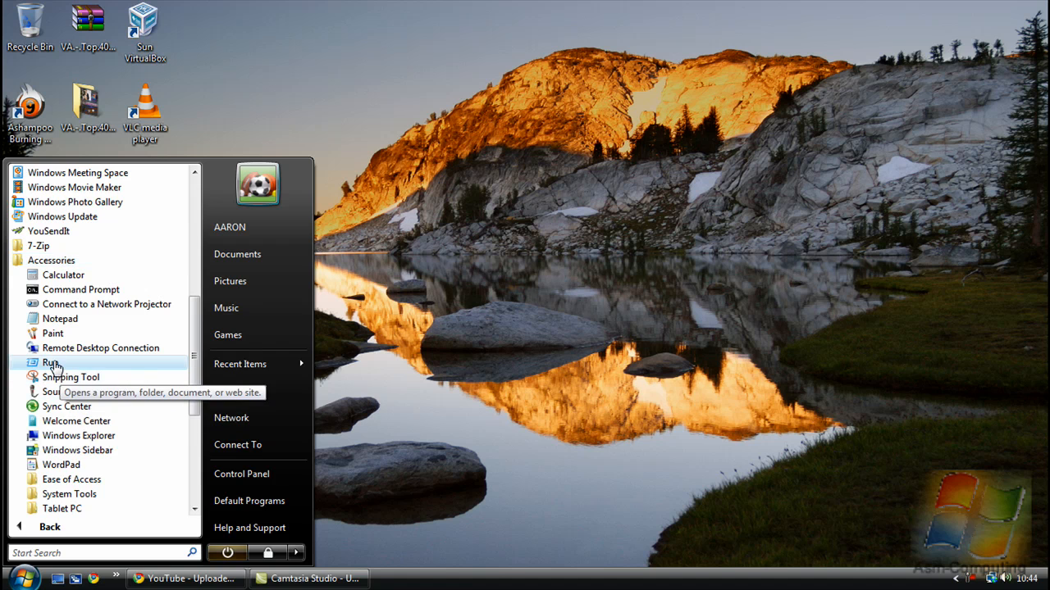
# Launch Run from Accessories and enter 'pref' to open the Prefetch folder
pyautogui.click(47, 362)
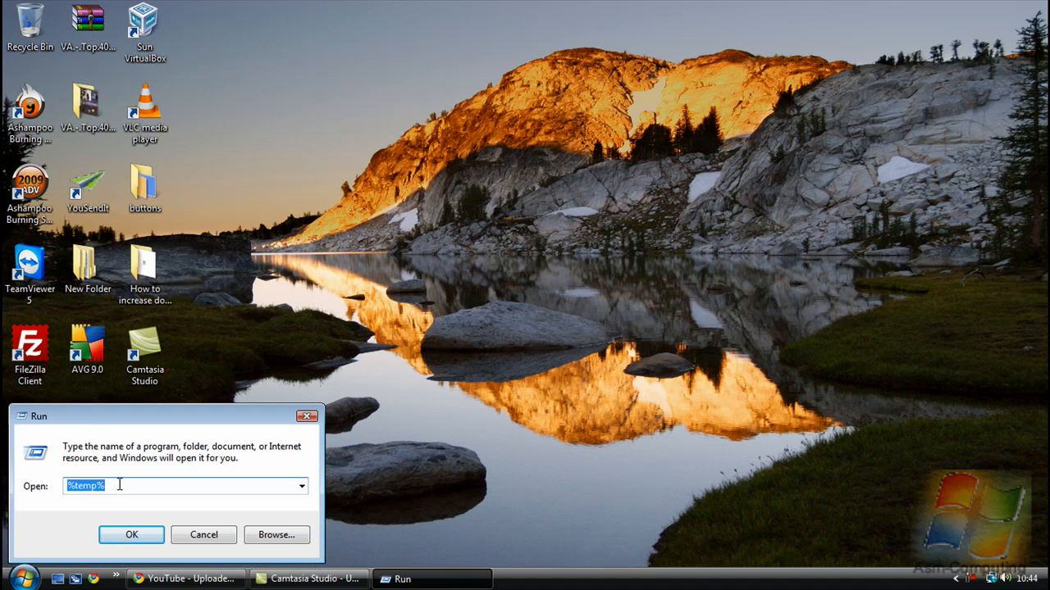
pyautogui.moveTo(59, 489)
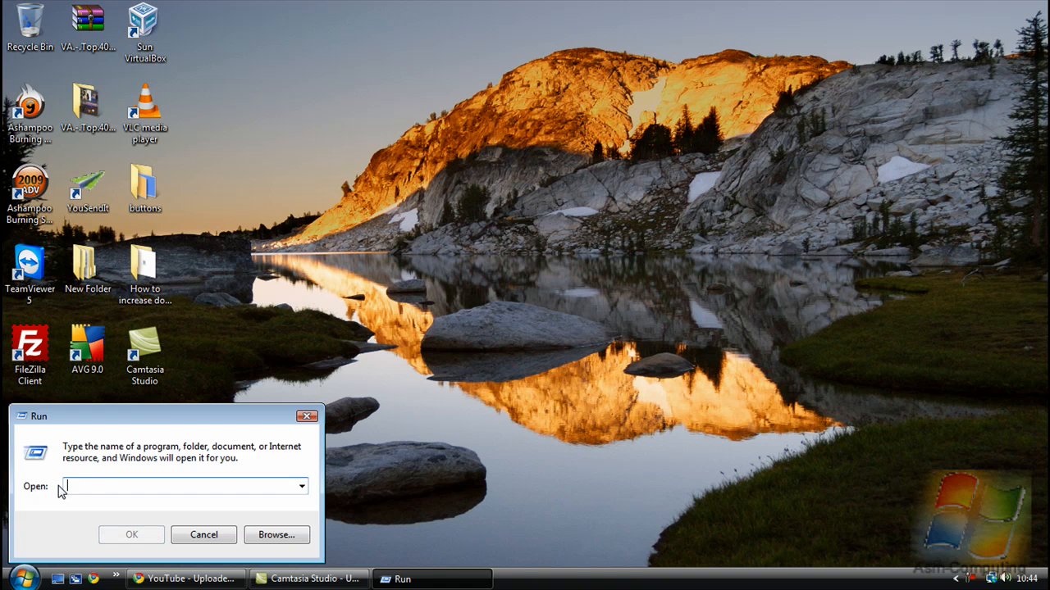
pyautogui.write('pref')
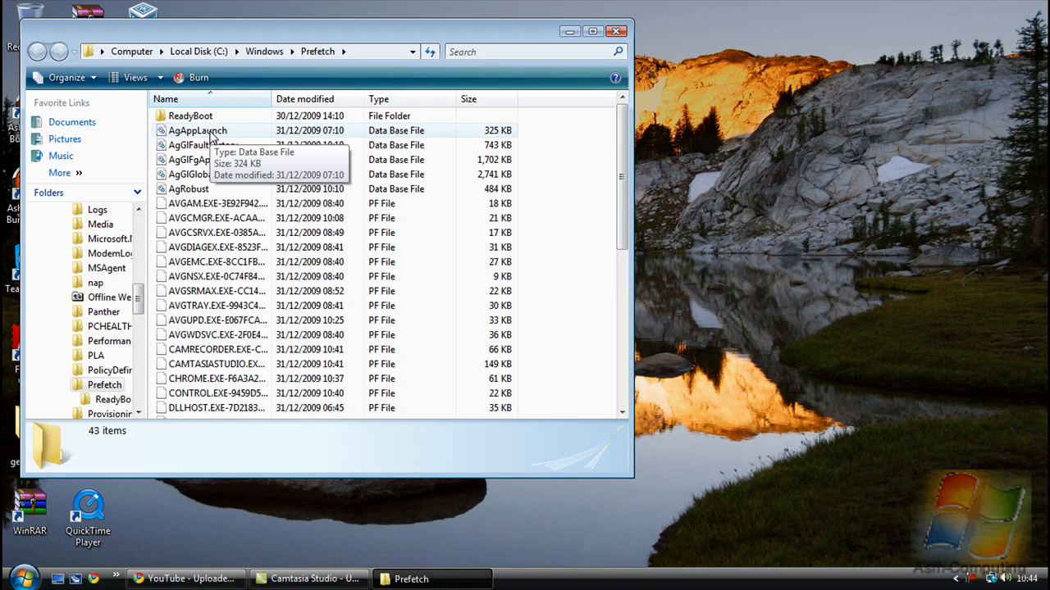
# Select the Prefetch folder's files, 42 items totalling 7.05 MB
pyautogui.click(197, 130)
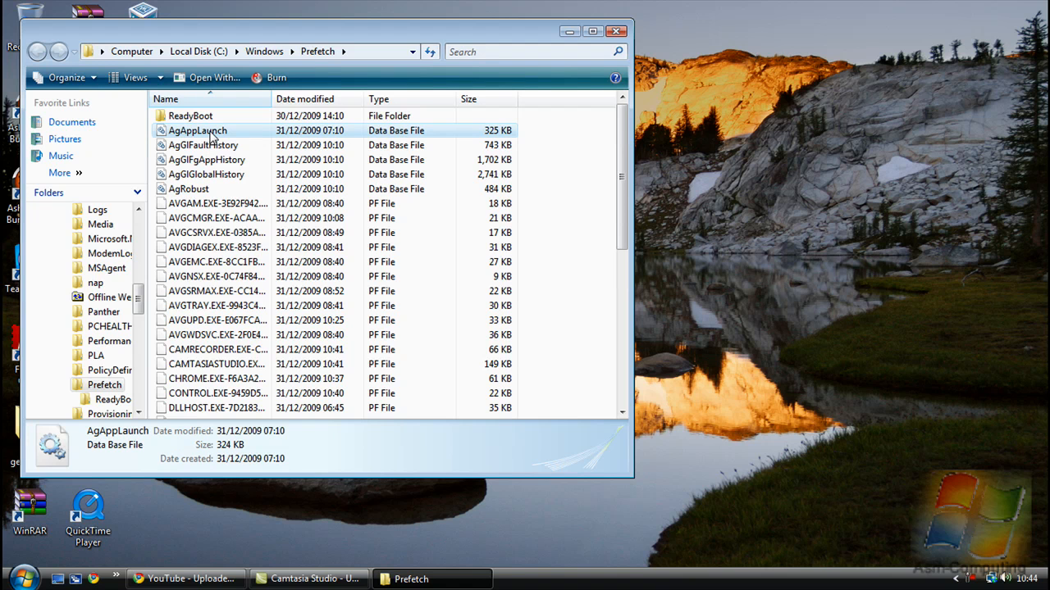
pyautogui.click(203, 145)
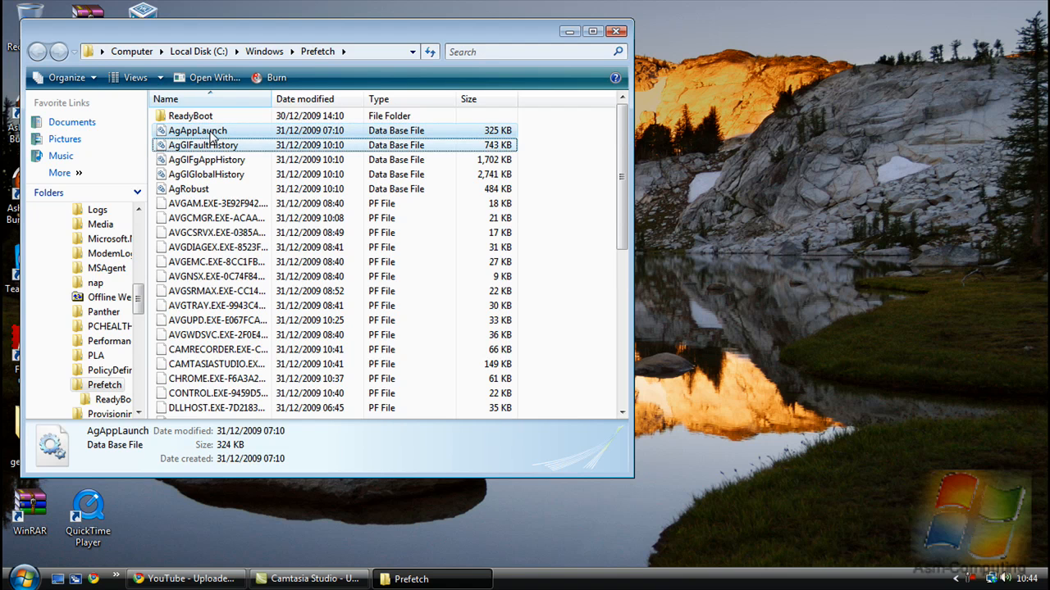
pyautogui.press('ctrl+a')
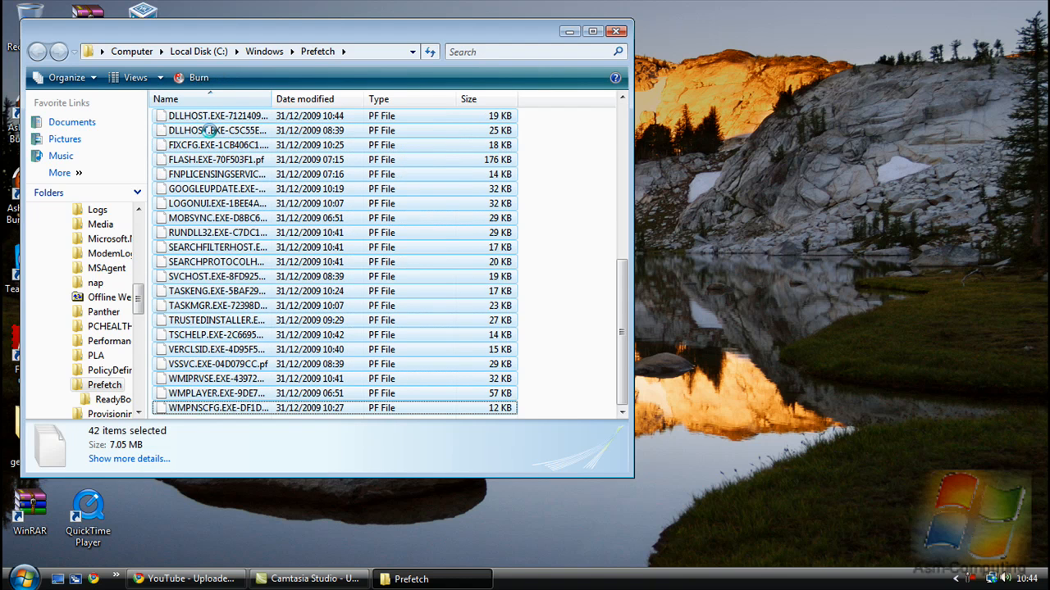
# Delete the 42 selected Prefetch files to the Recycle Bin, confirming for all items
pyautogui.press('Delete')
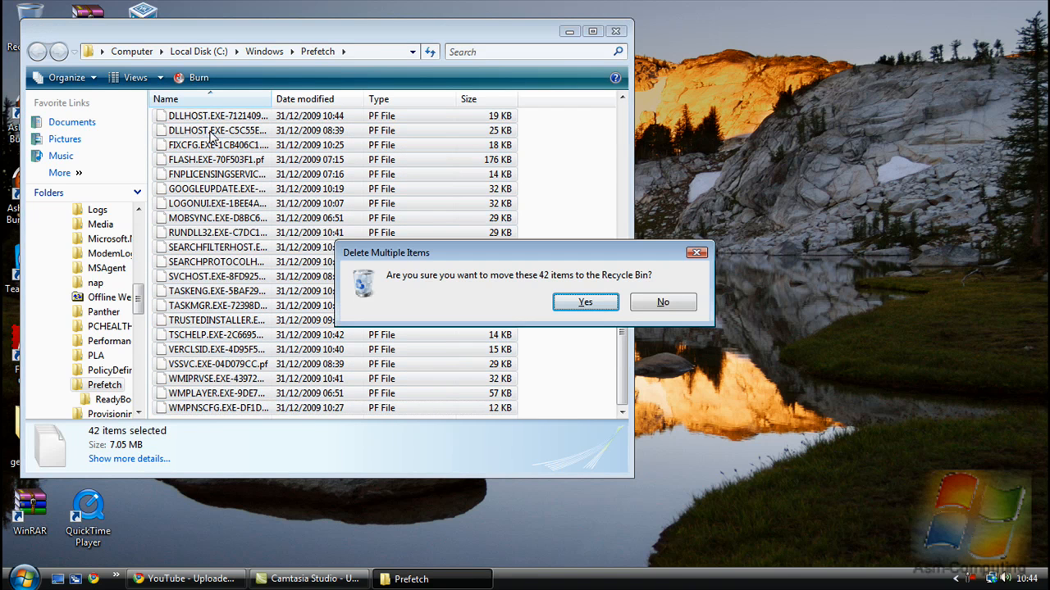
pyautogui.moveTo(525, 295)
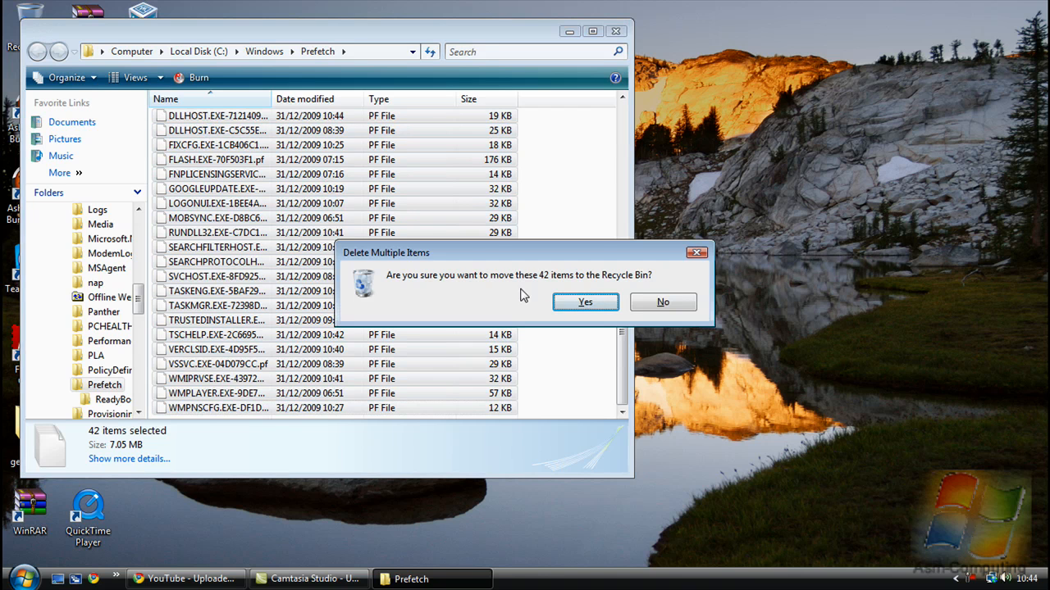
pyautogui.click(584, 302)
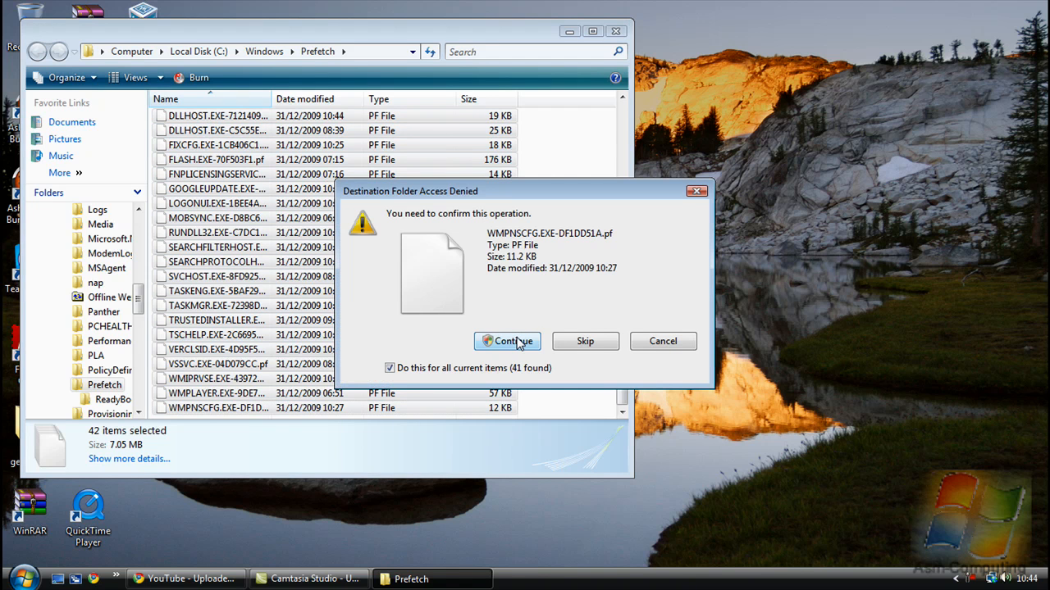
pyautogui.click(507, 342)
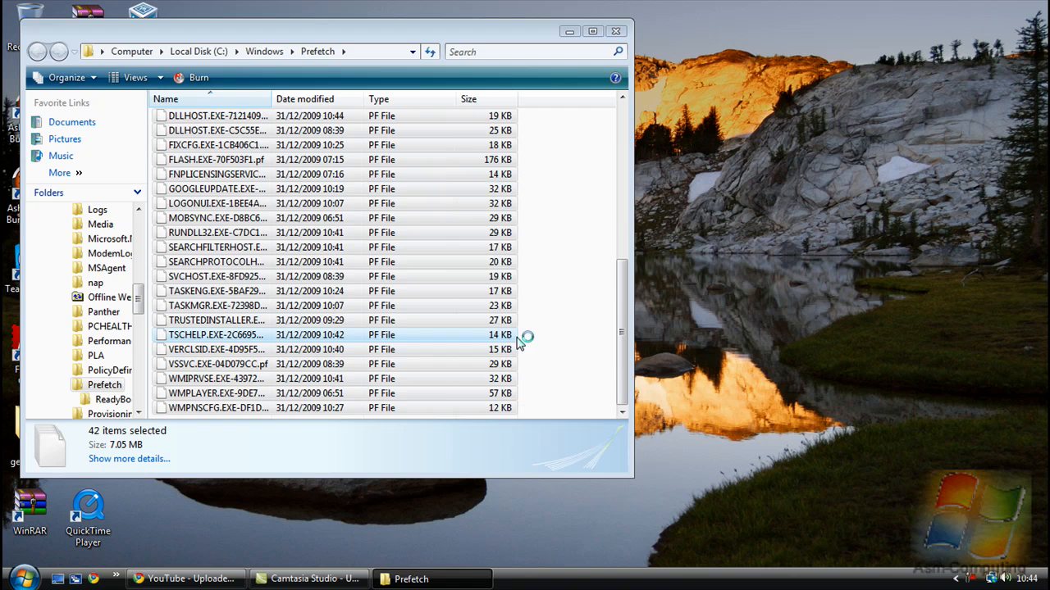
pyautogui.press('Delete')
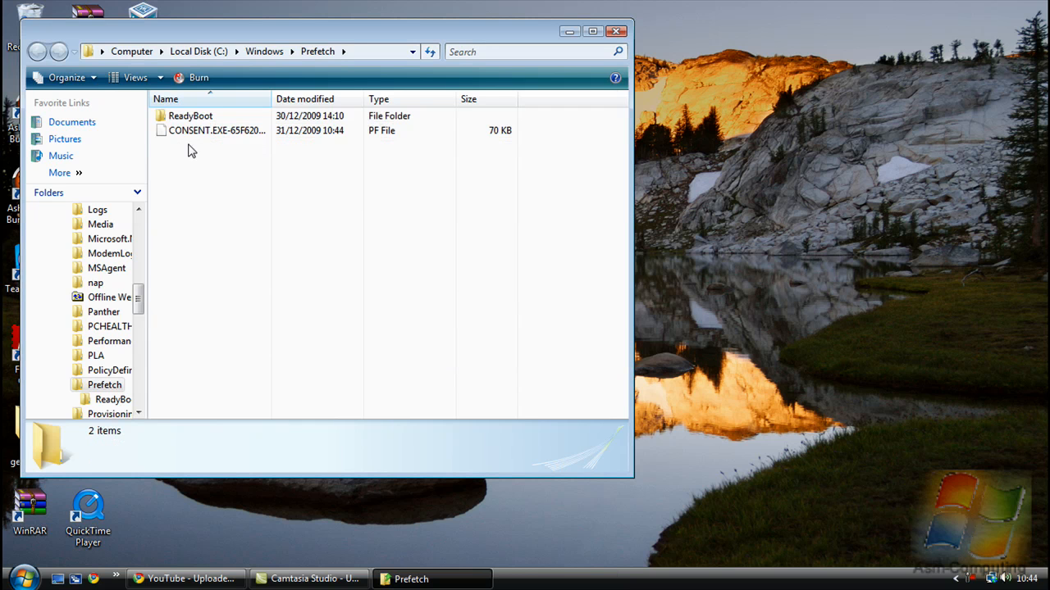
pyautogui.moveTo(616, 31)
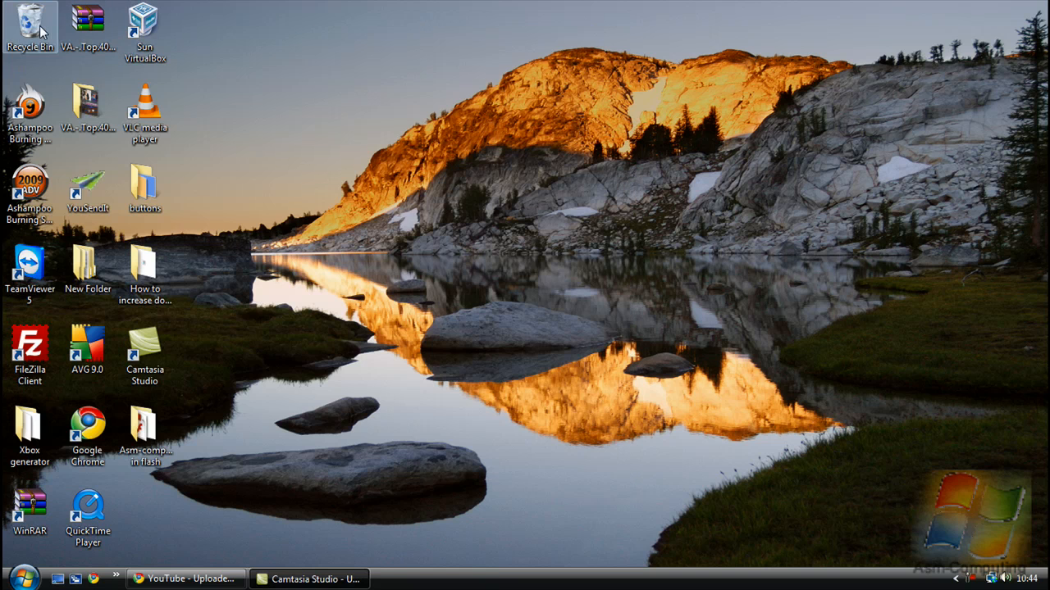
# Empty the Recycle Bin from its desktop context menu, confirming deletion of 42 items
pyautogui.rightClick(30, 25)
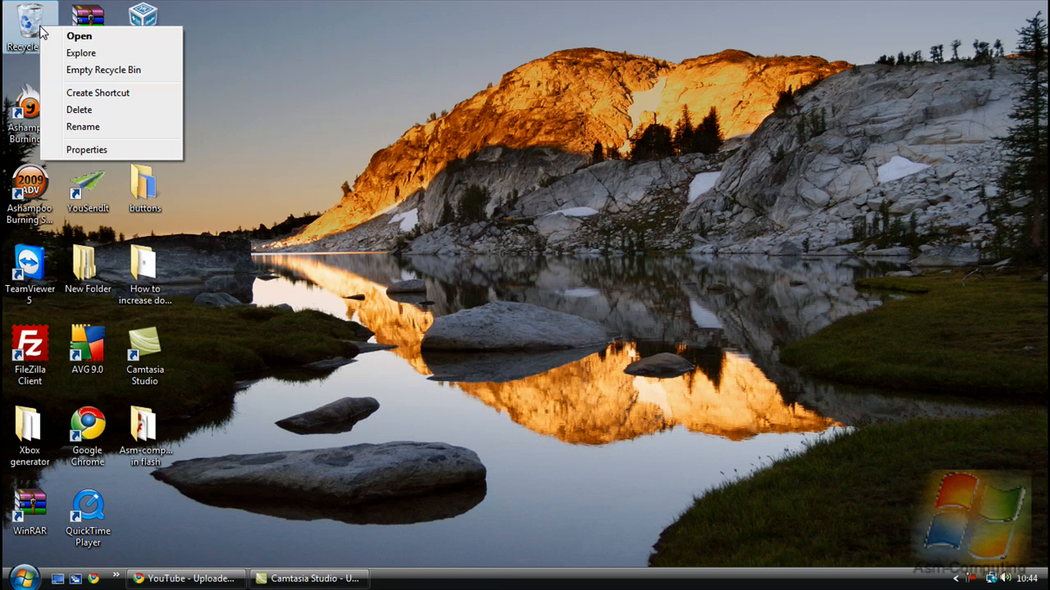
pyautogui.click(103, 69)
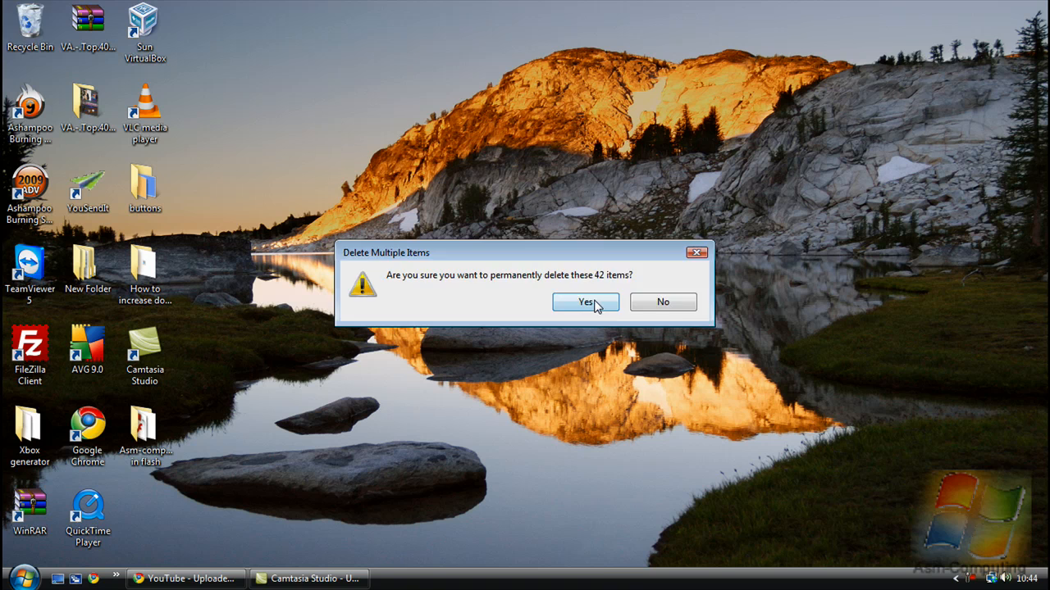
pyautogui.click(584, 301)
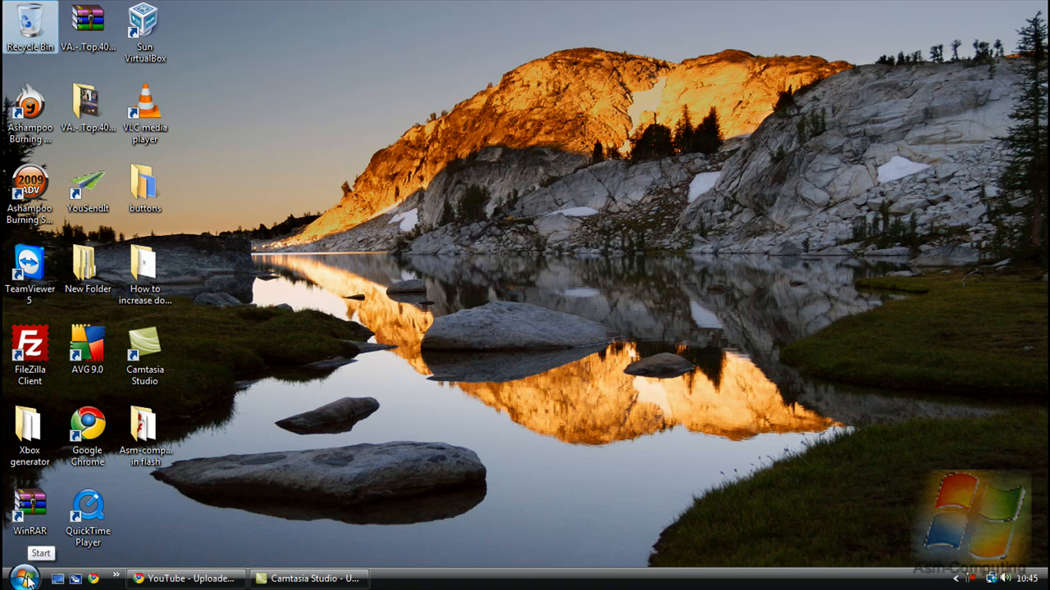
pyautogui.click(22, 577)
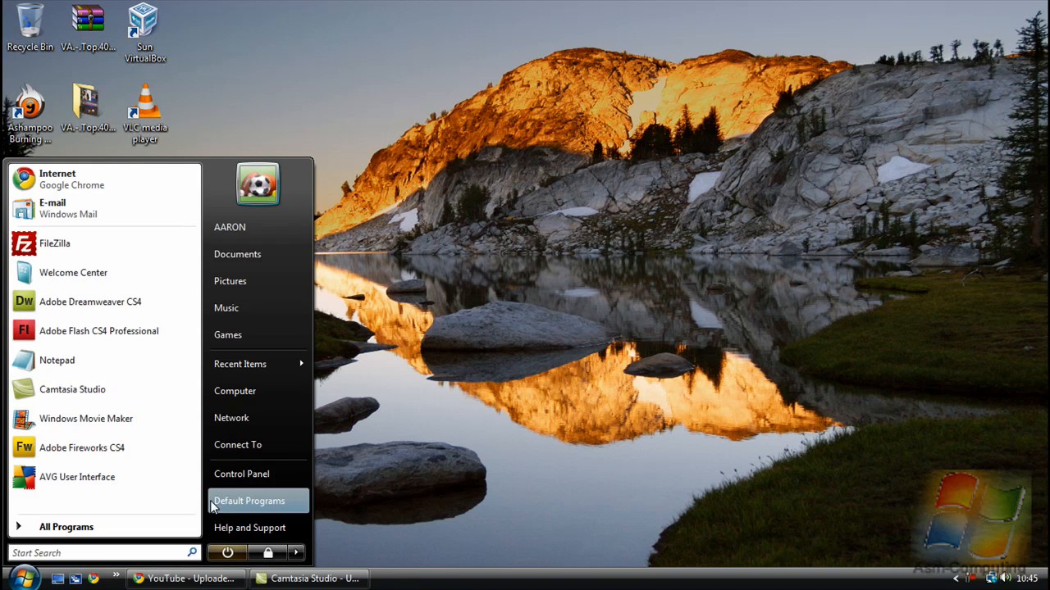
pyautogui.click(241, 473)
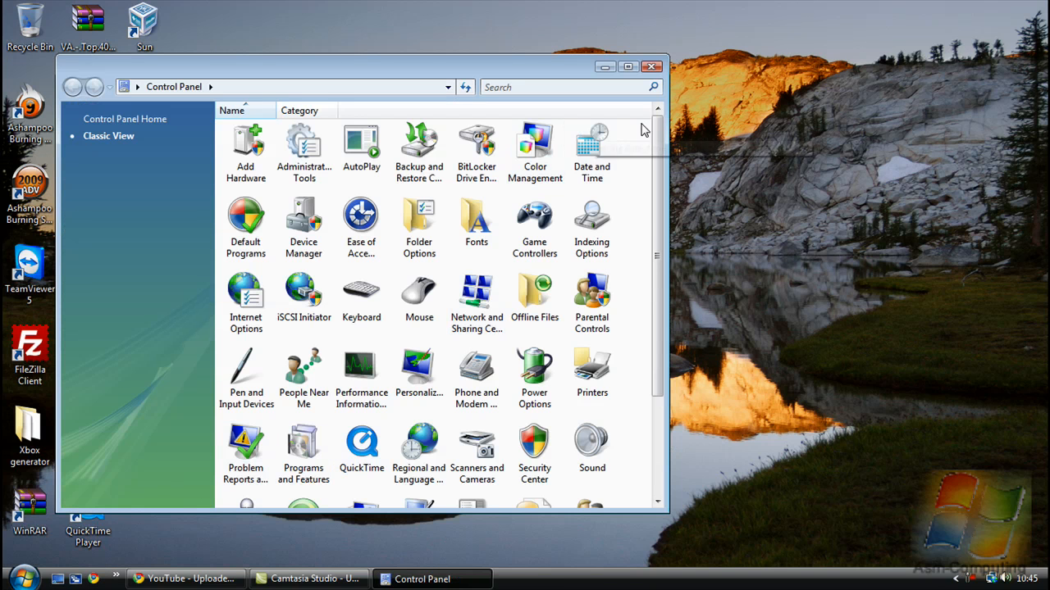
pyautogui.scroll(-3)
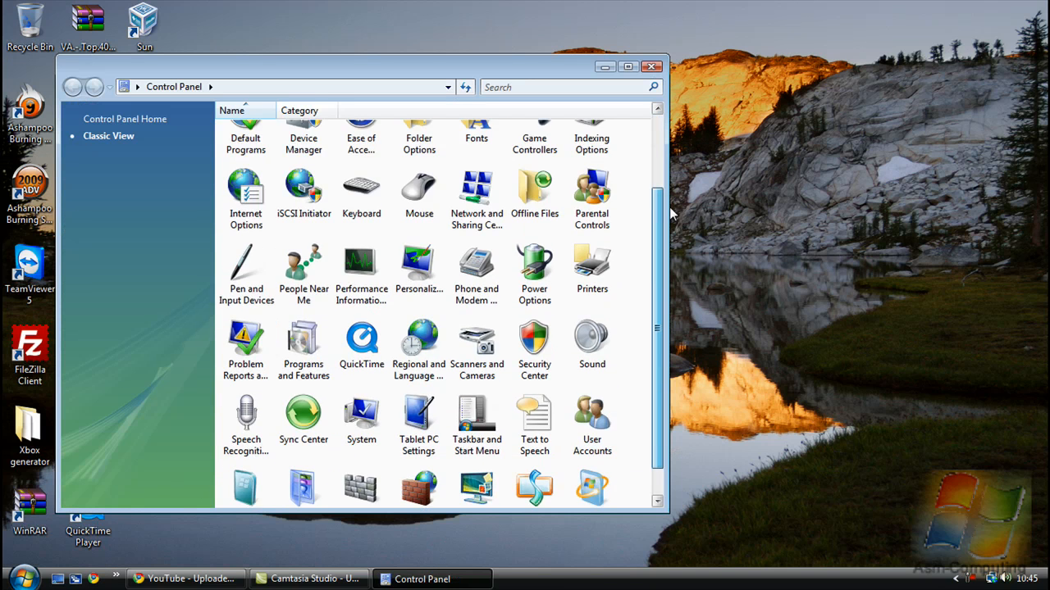
pyautogui.scroll(3)
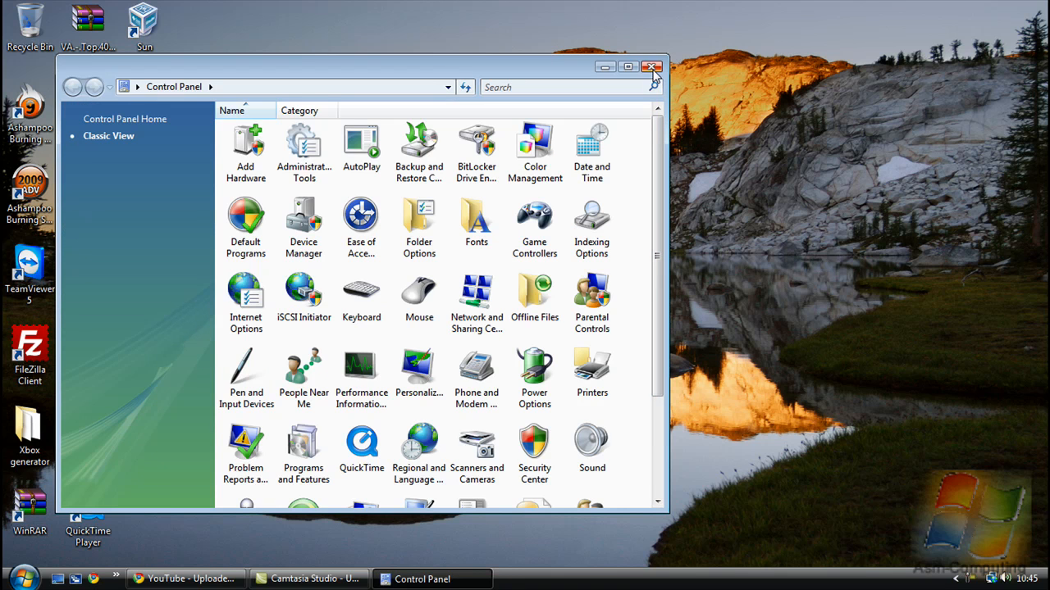
pyautogui.click(652, 66)
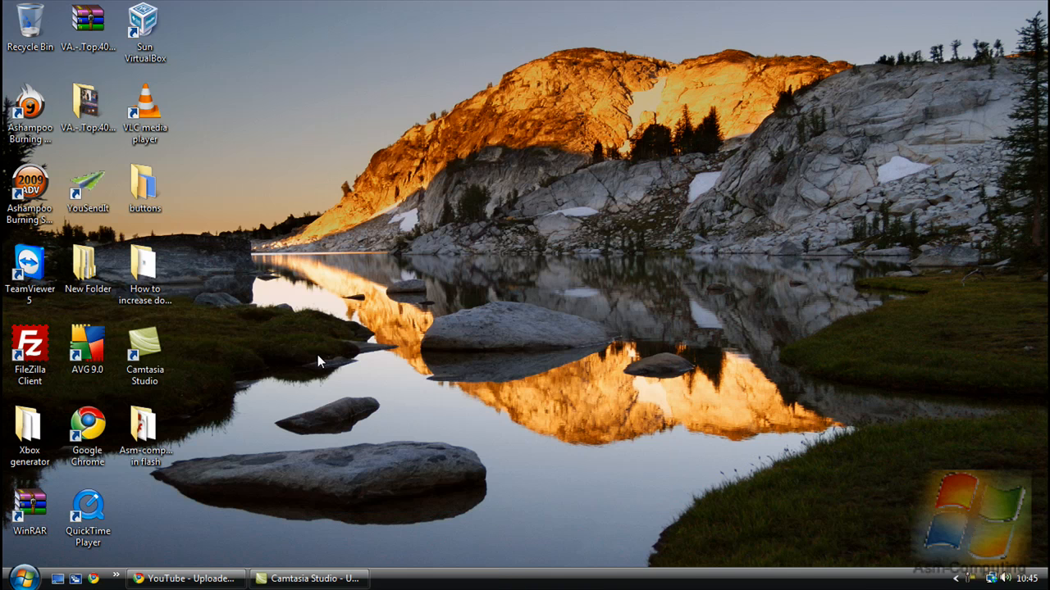